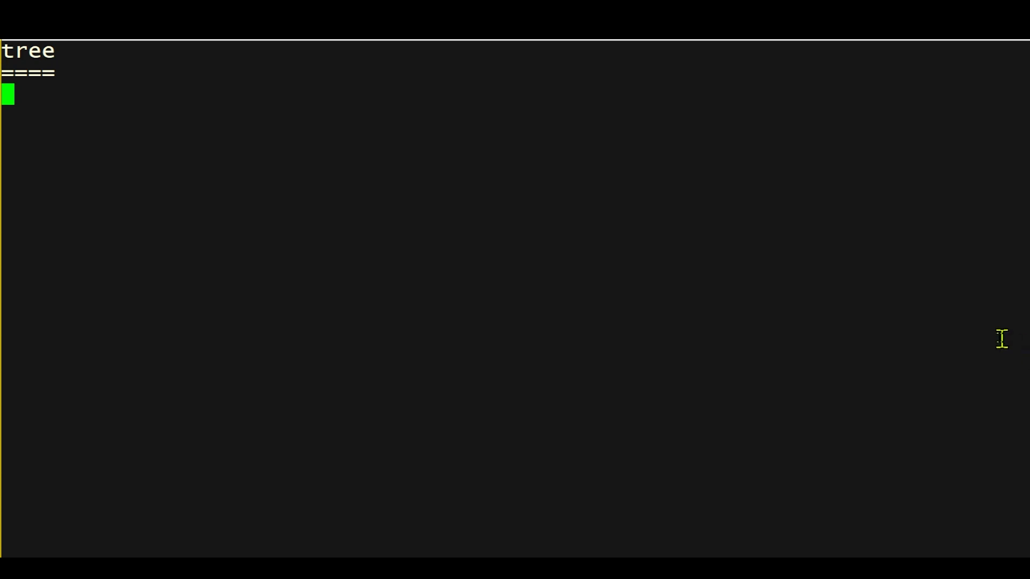
mouse_move(928, 307)
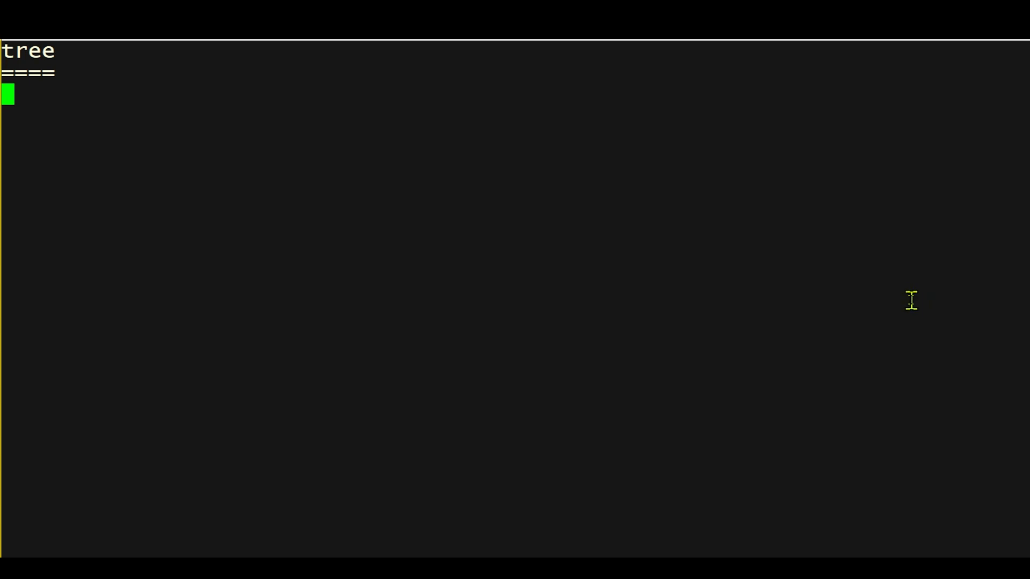
mouse_move(895, 295)
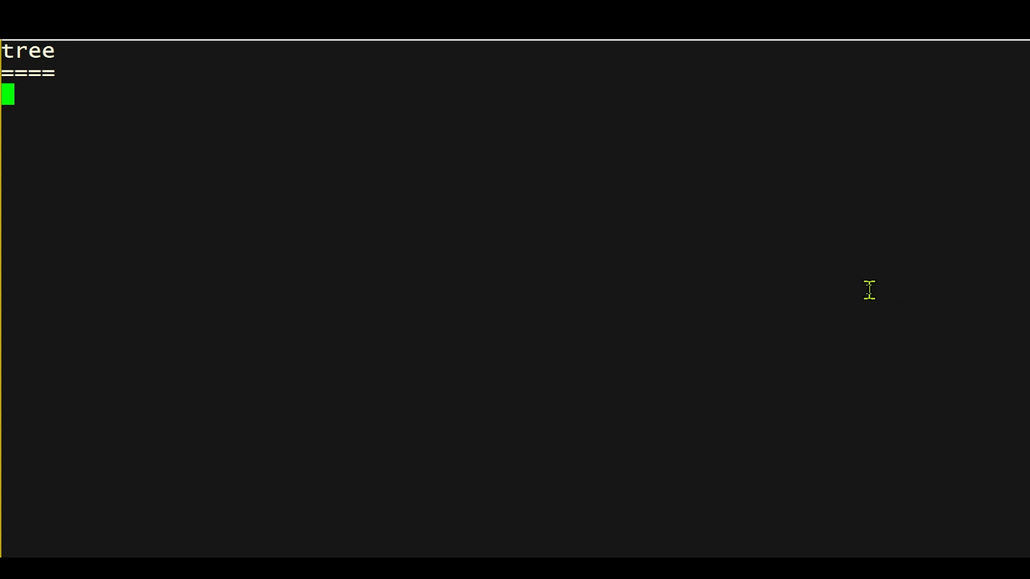
- Create thisweek with Mon–Fri subfolders, each containing work and play, then type tree thisweek
type("mkdir -p thisweek/{Mon,Tues,Wed,Thu,Fri}/{work,play}")
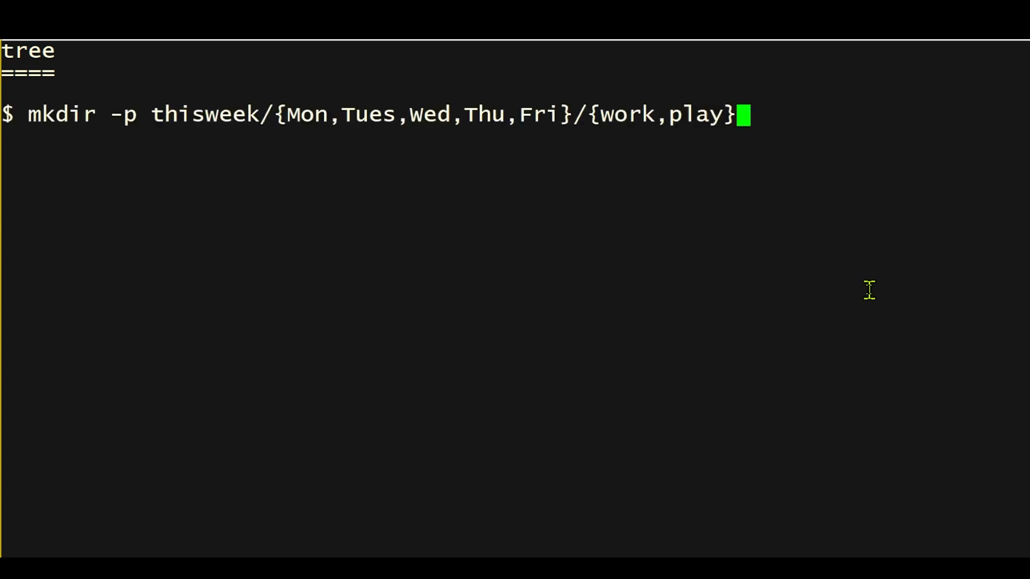
mouse_move(451, 216)
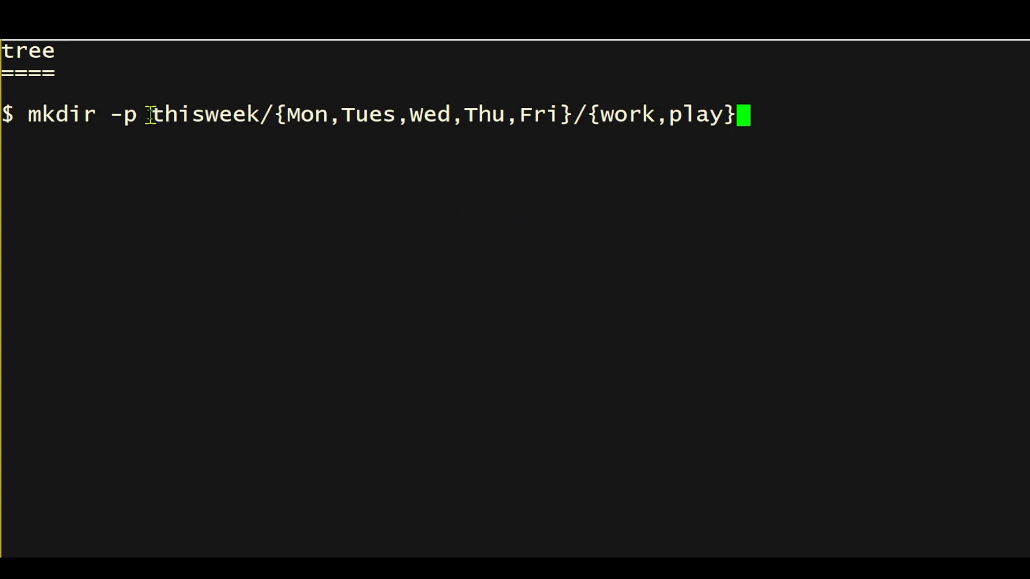
double_click(203, 113)
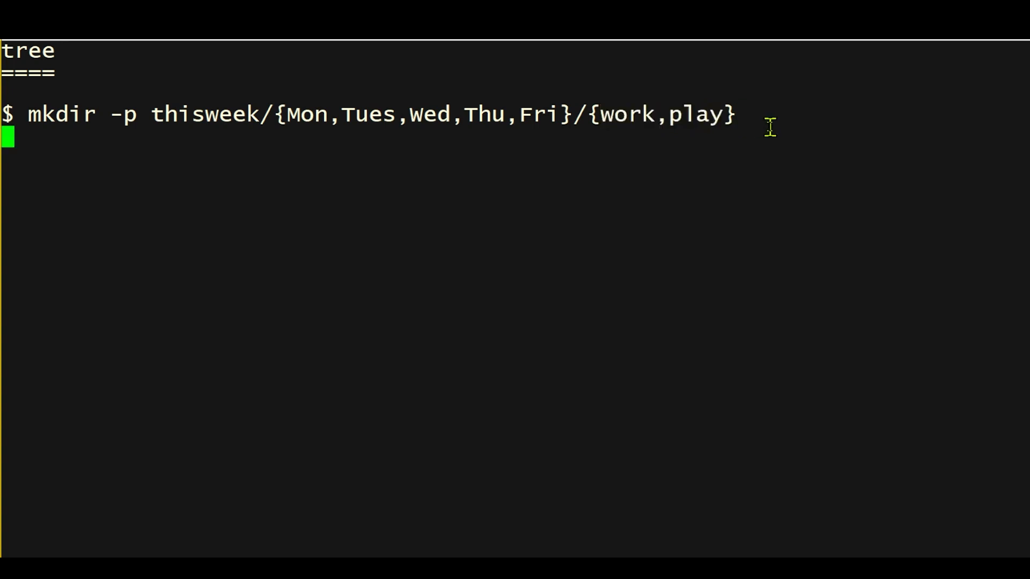
type("tree thisweek")
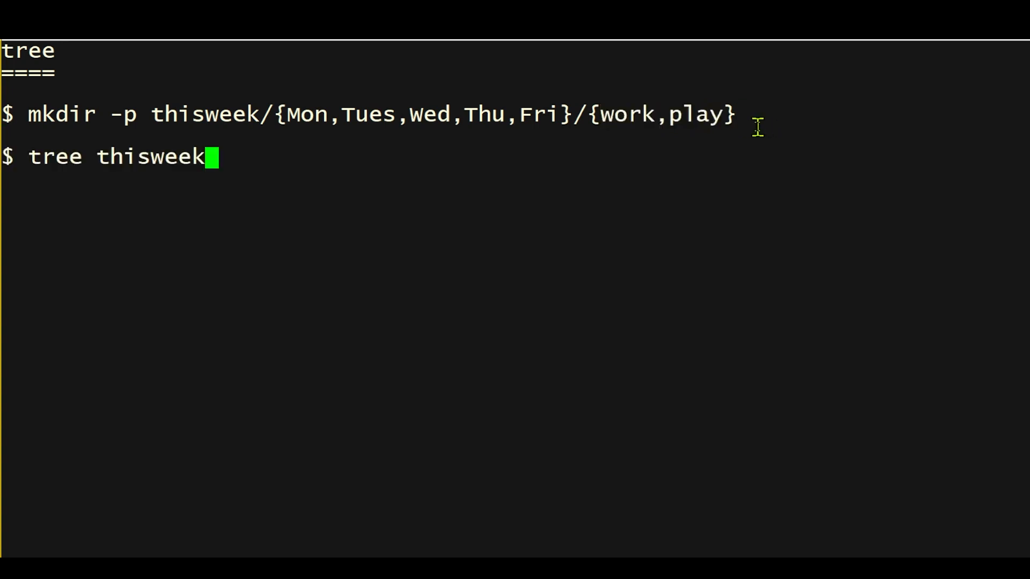
mouse_move(738, 148)
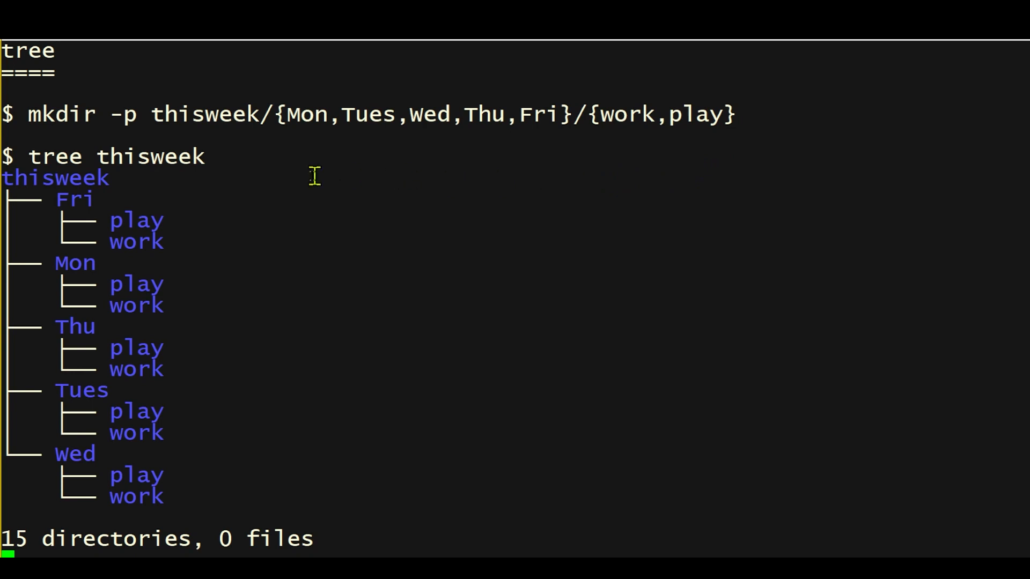
mouse_move(6, 177)
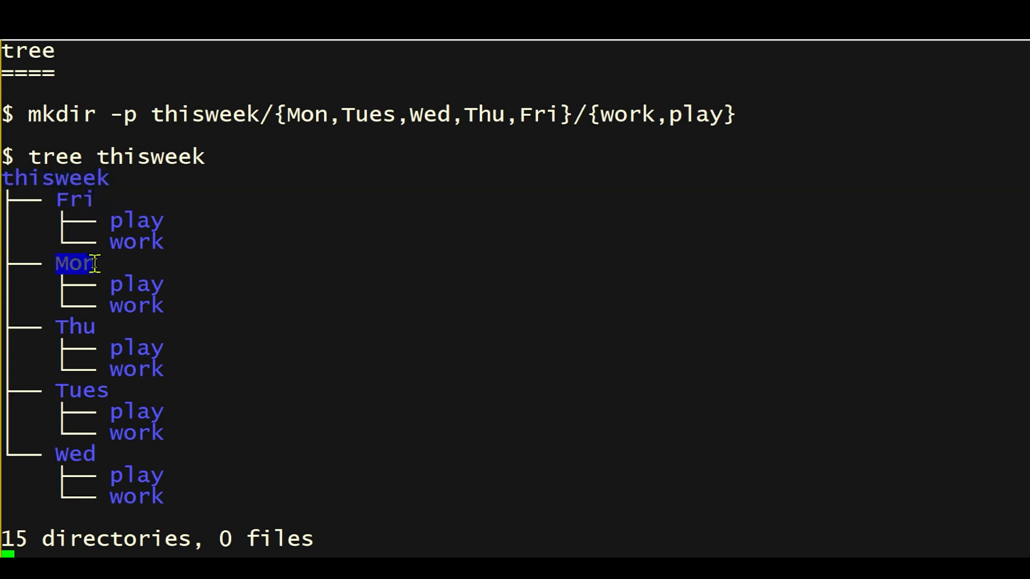
mouse_move(228, 246)
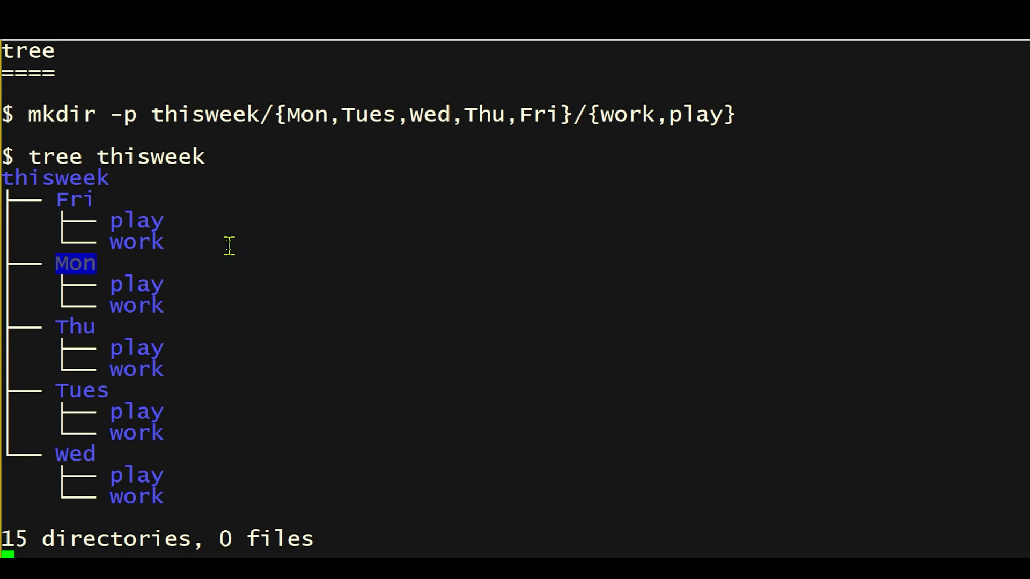
mouse_move(115, 222)
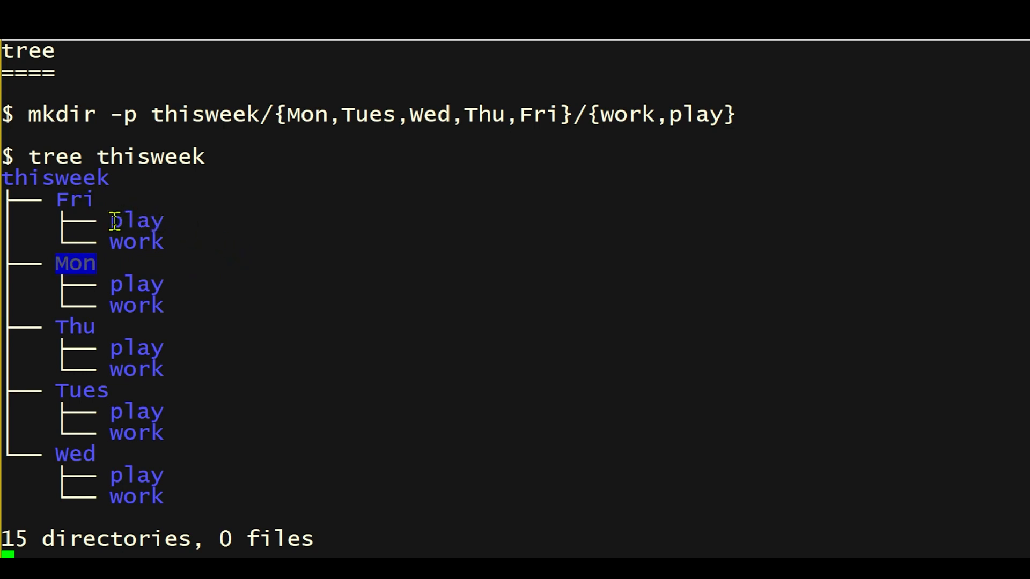